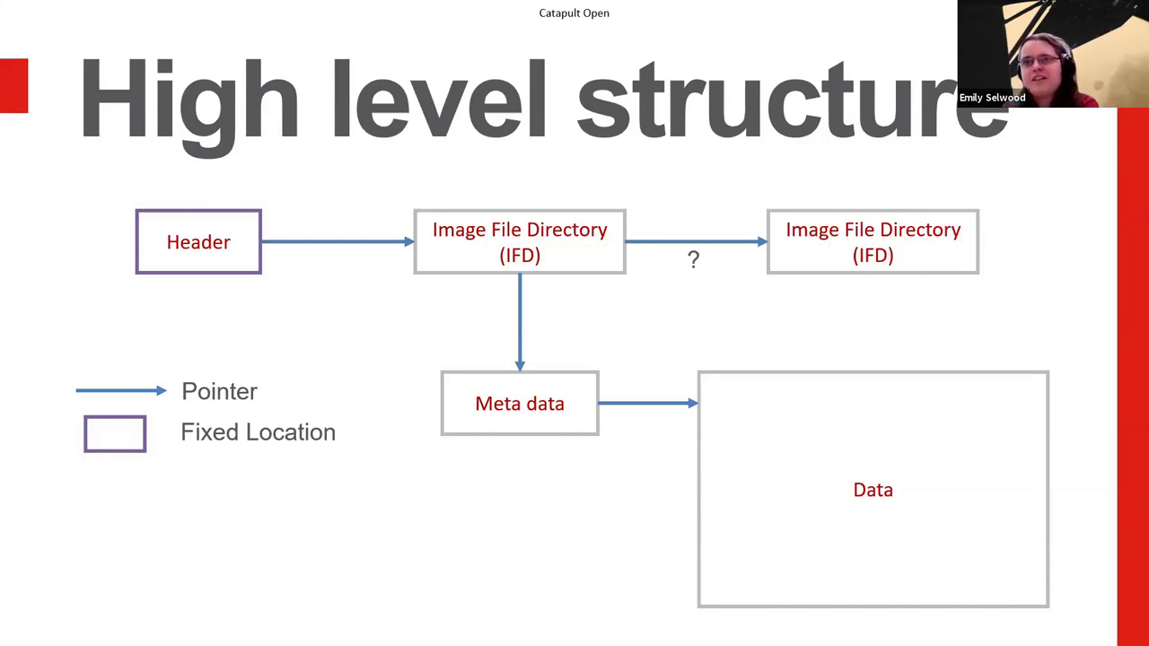
# - Advance the slideshow through the TIFF Header slide to the Image File Directory slide
pyautogui.press('Right')
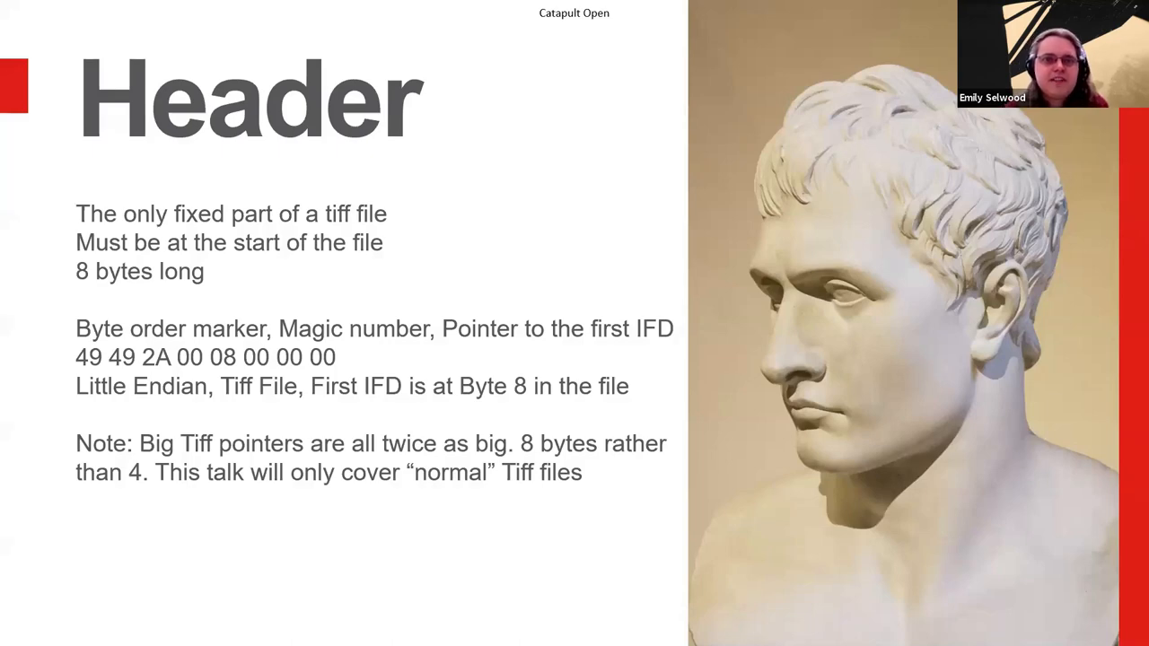
pyautogui.press('right')
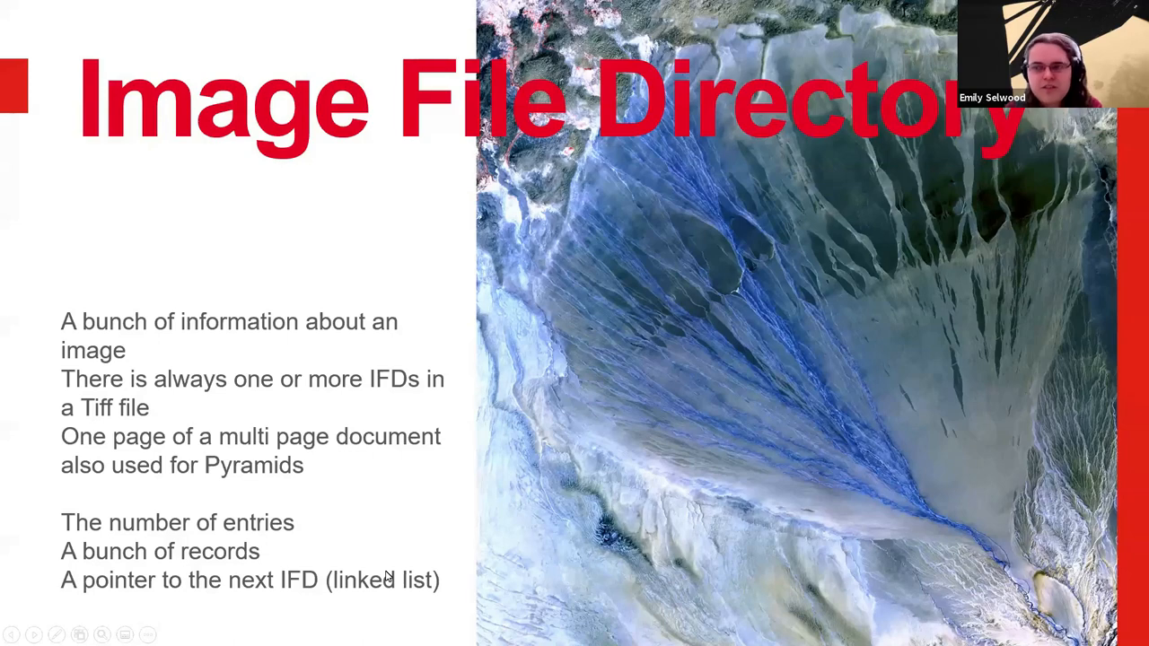
# - Advance to the IFD Record slide decoding an ImageWidth of 5000 pixels
pyautogui.press('right')
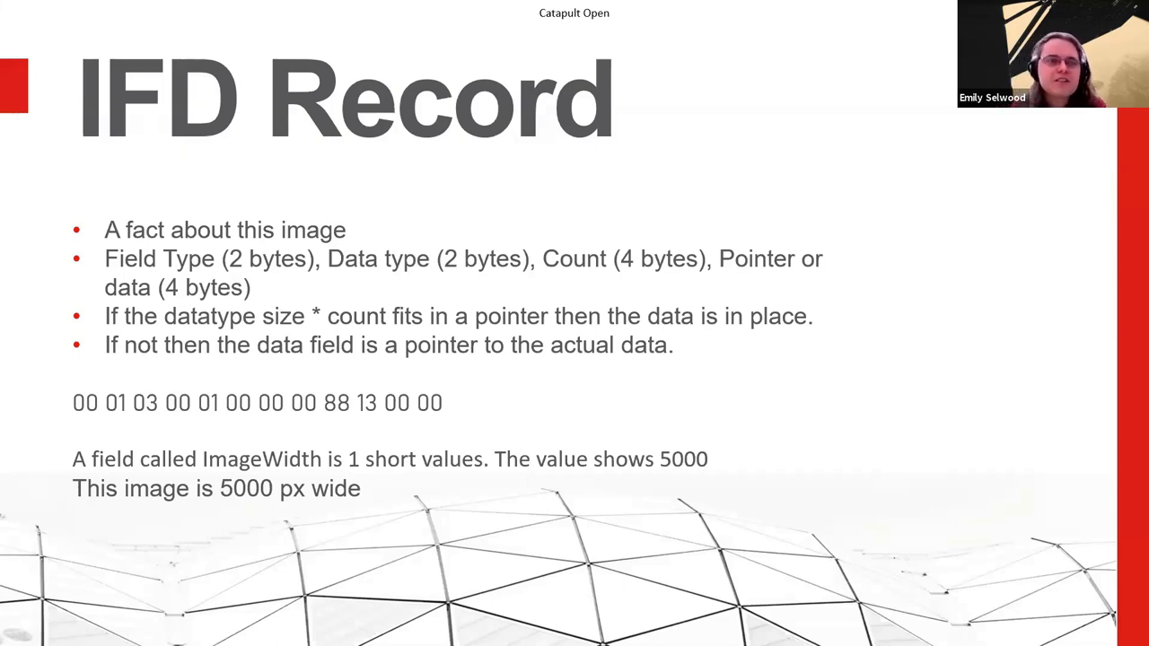
# - Advance past the IFD Record slide to the IFD Fields slide with 2,595 combinations
pyautogui.press('Right')
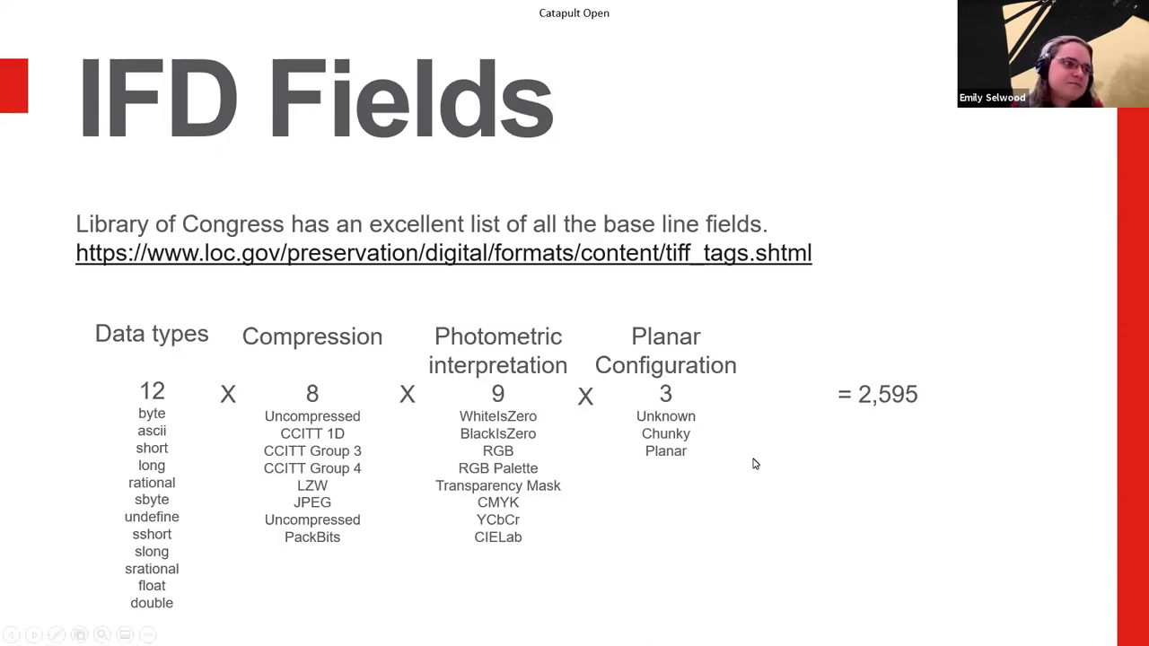
pyautogui.moveTo(811, 416)
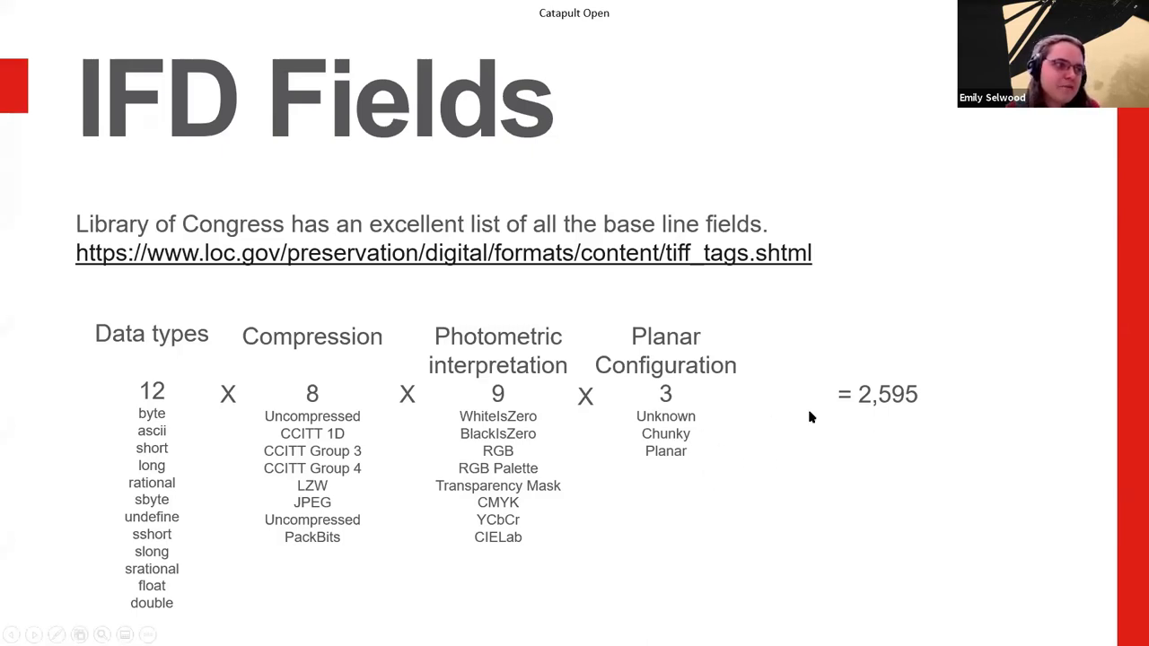
pyautogui.moveTo(852, 481)
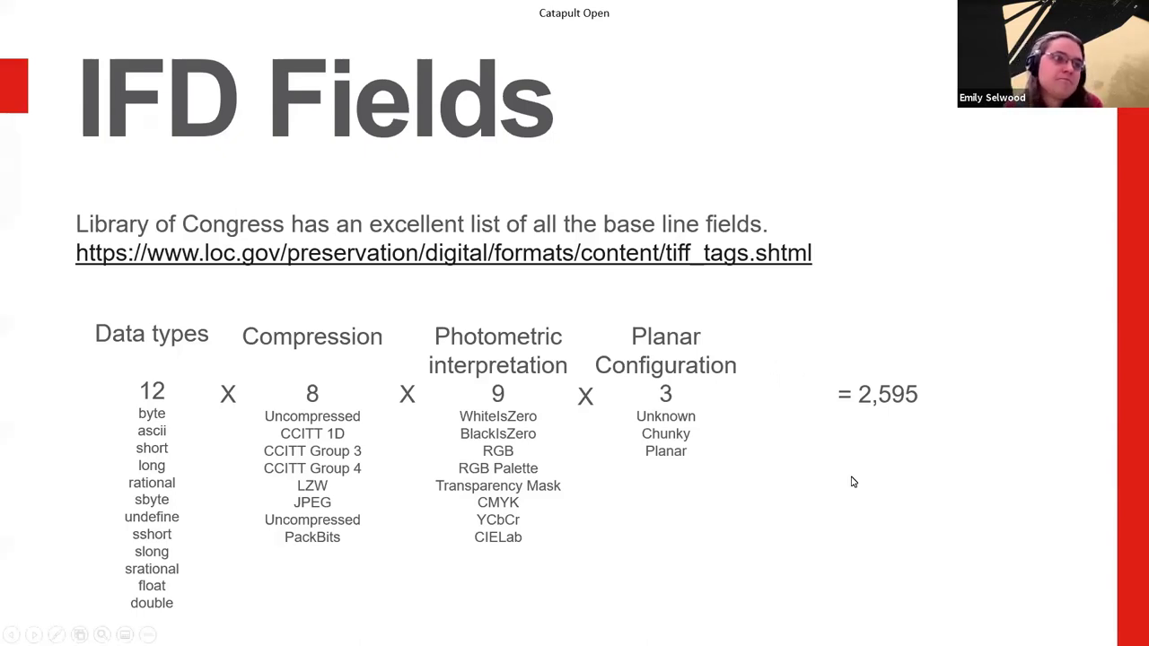
pyautogui.moveTo(3, 411)
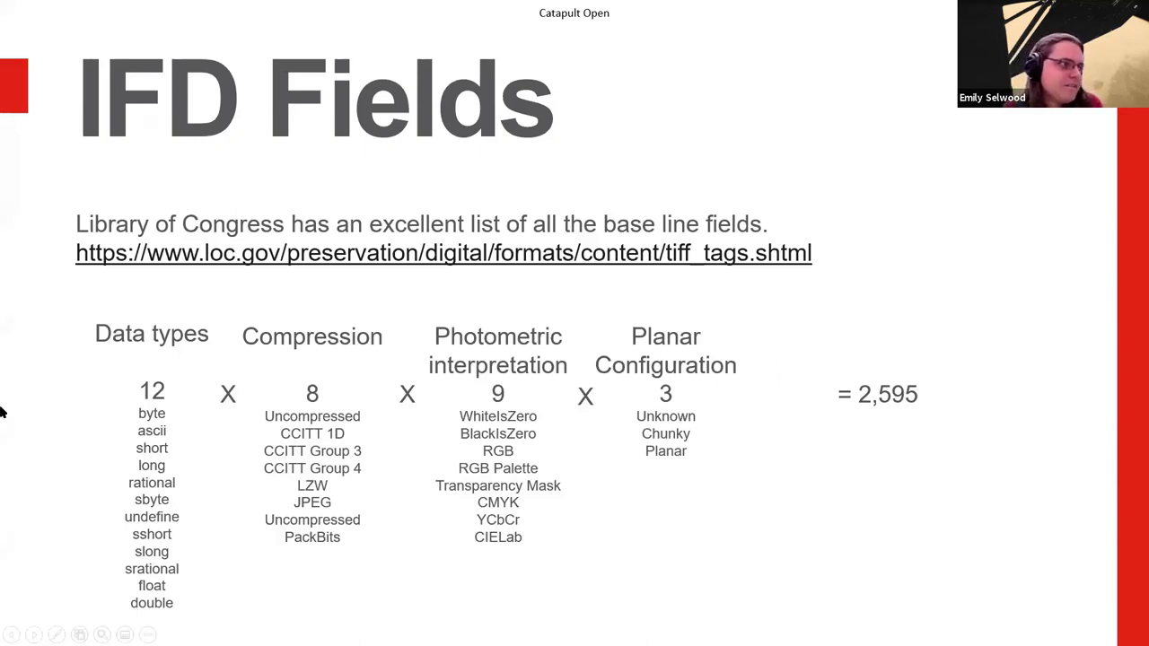
pyautogui.moveTo(869, 431)
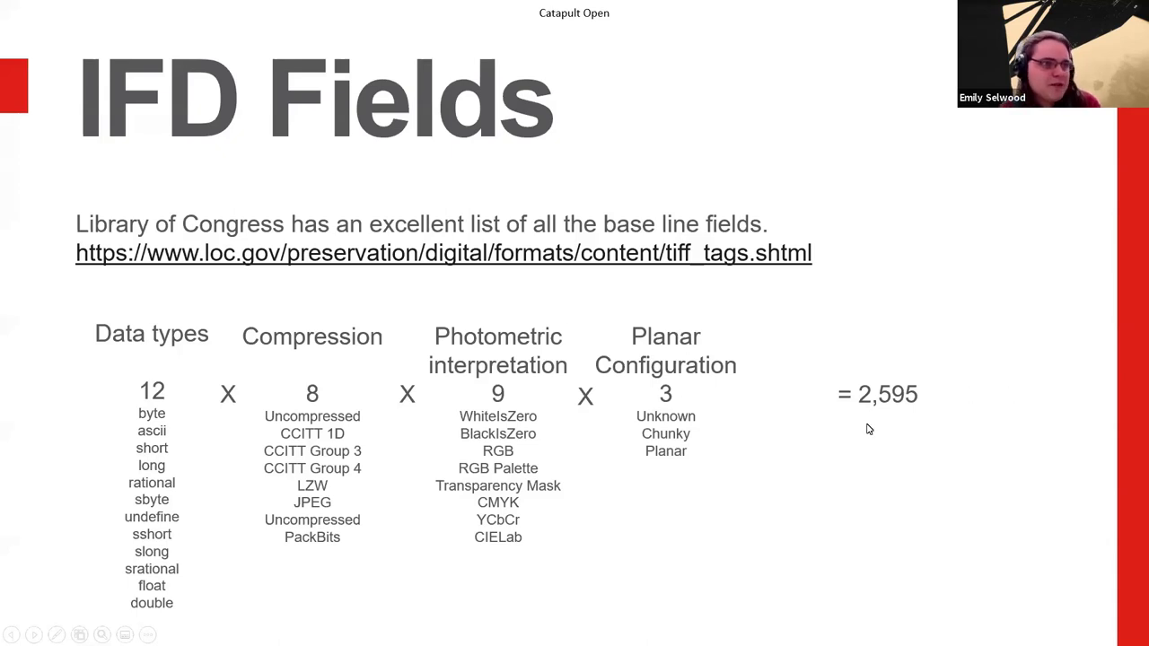
pyautogui.moveTo(834, 439)
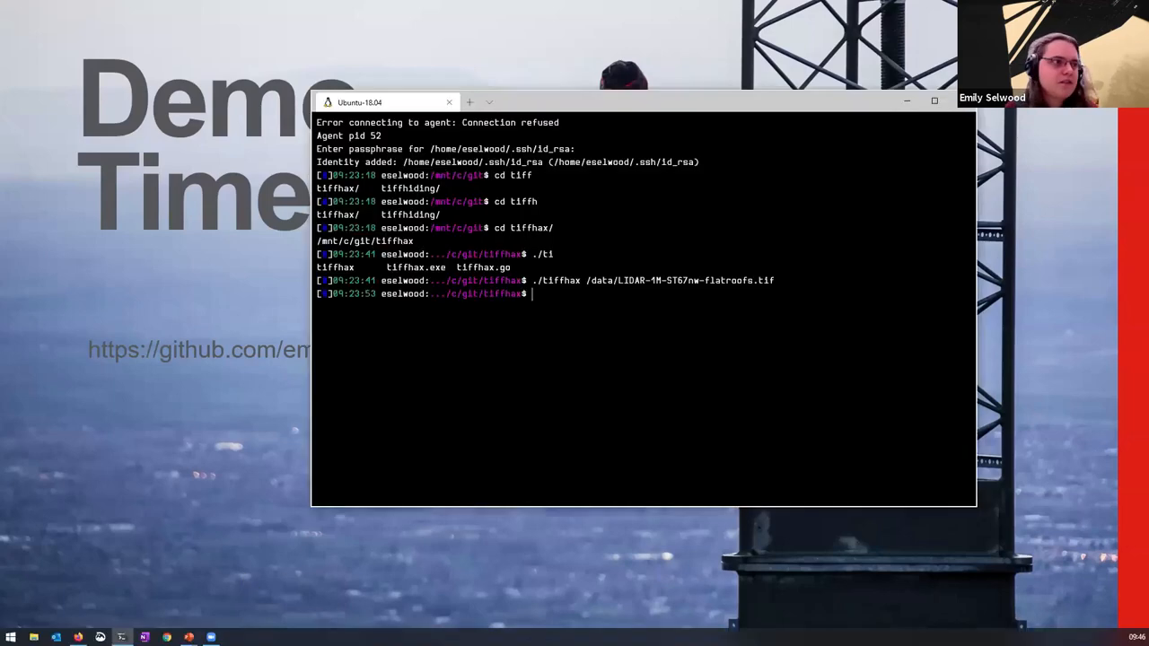
pyautogui.moveTo(682, 337)
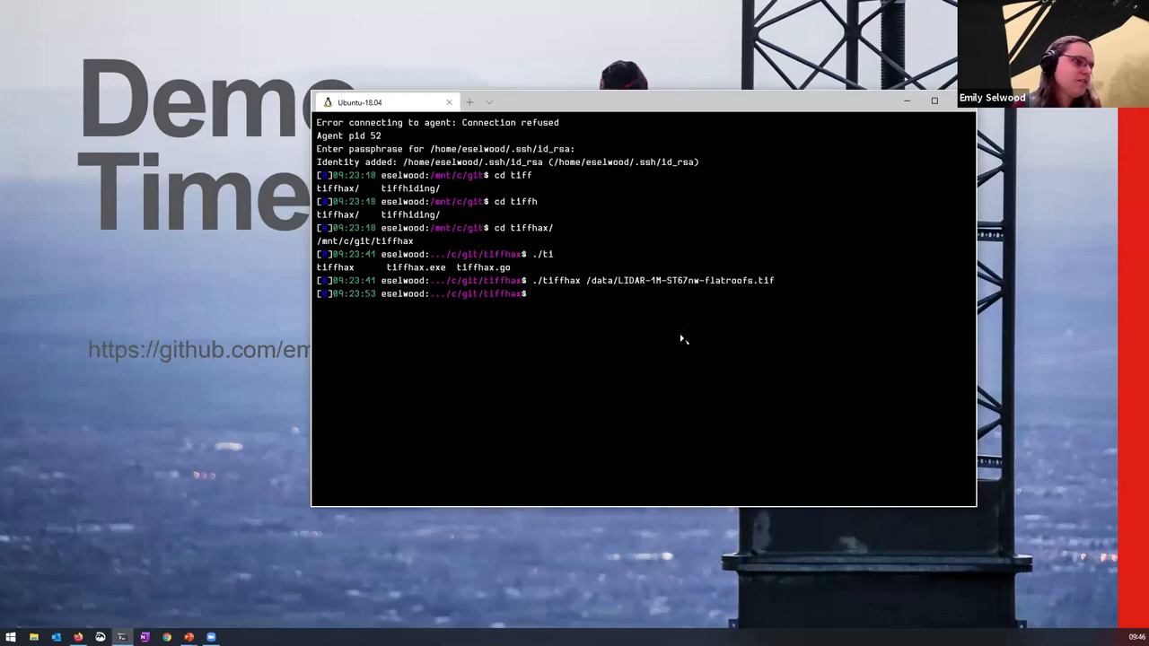
# - Run the ./tiffhax command on the LIDAR flatroofs TIFF file in the terminal
pyautogui.press('Enter')
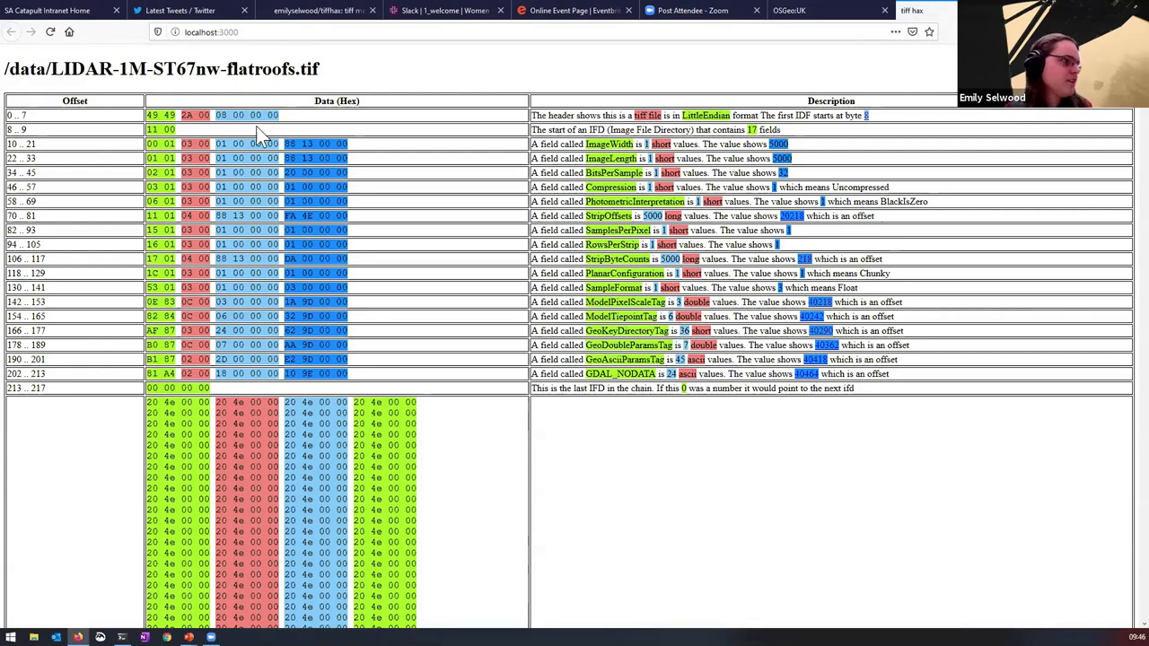
pyautogui.moveTo(585, 158)
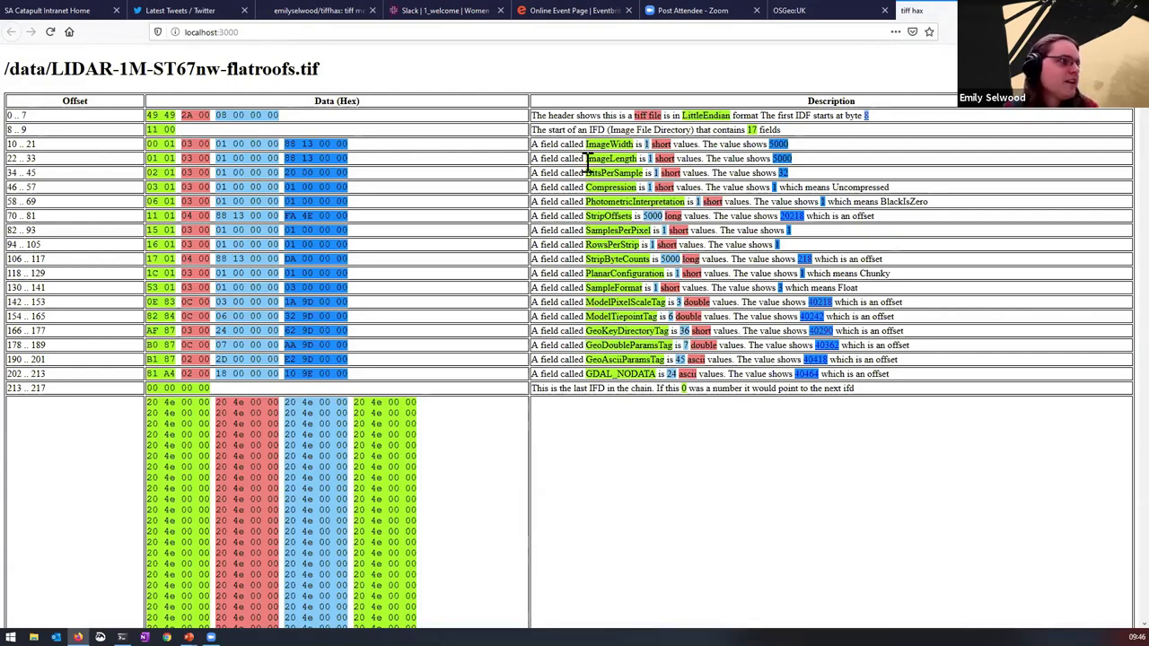
pyautogui.moveTo(387, 124)
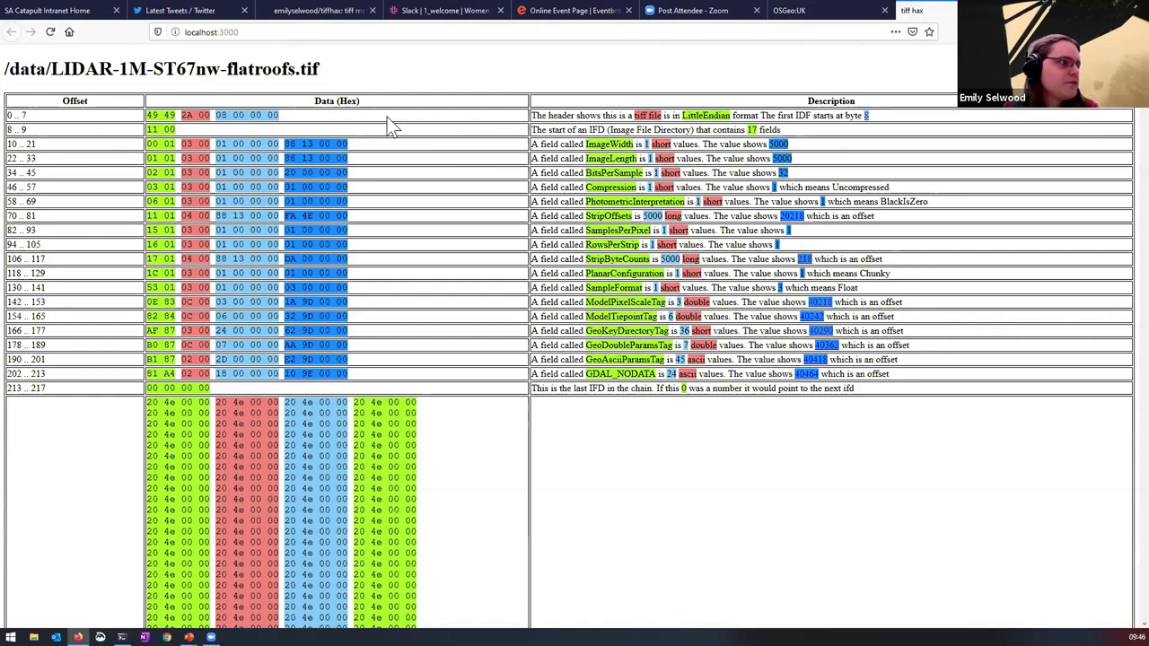
pyautogui.moveTo(535, 158)
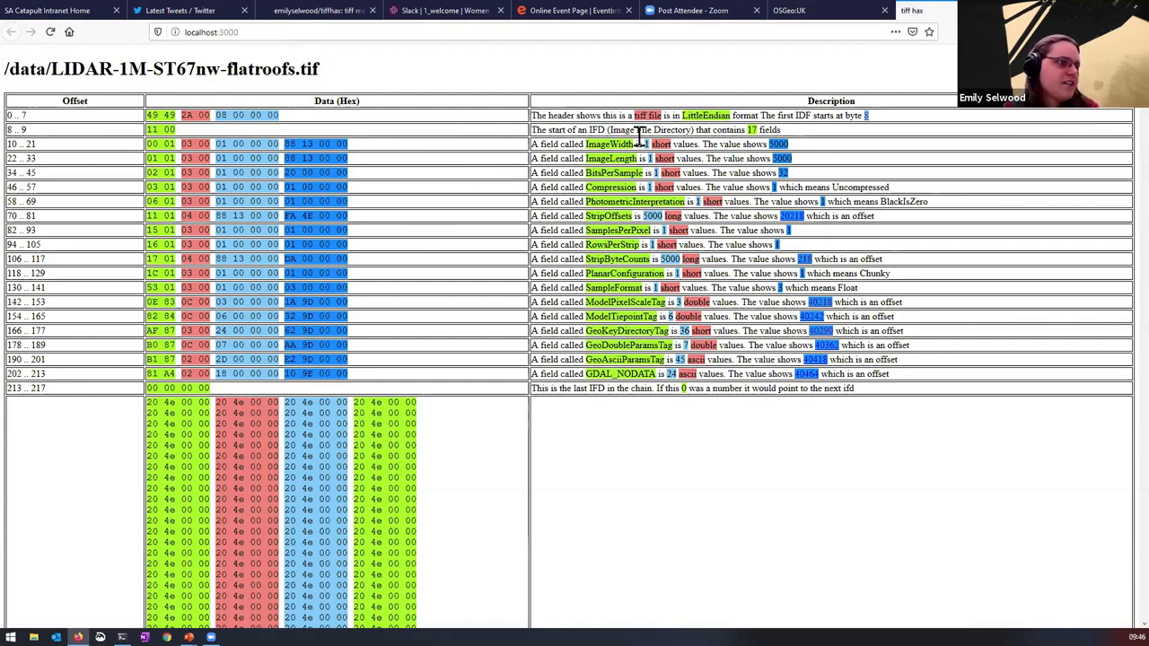
pyautogui.moveTo(851, 115)
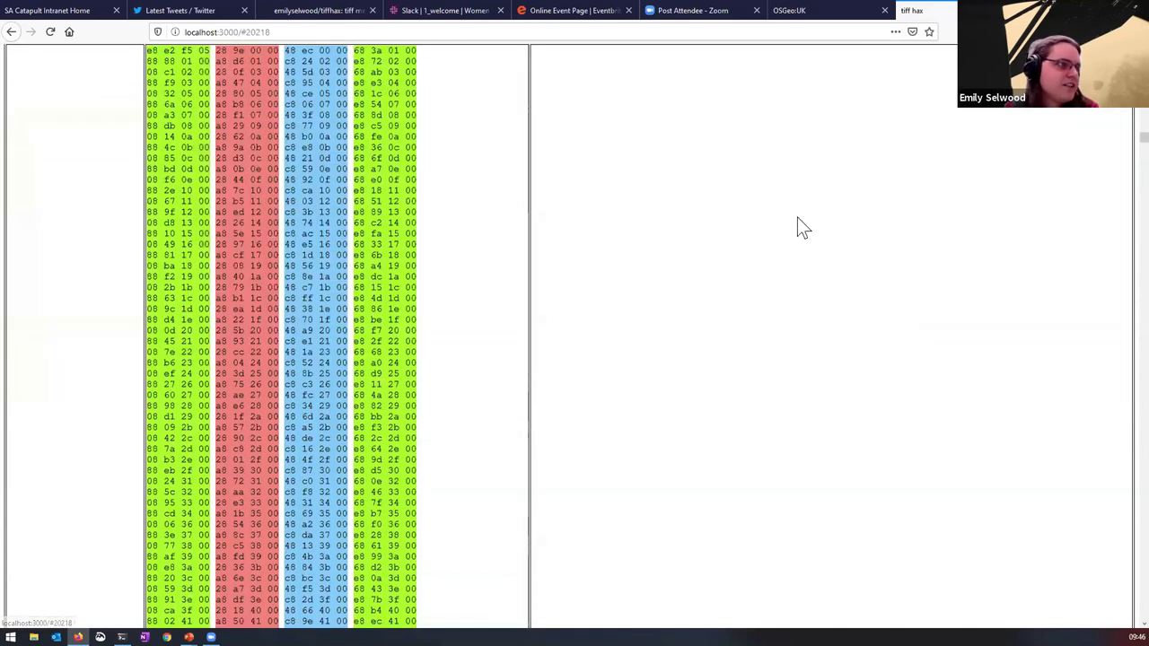
# - Scroll to the GeoAsciiParamsTag row and highlight the OSGB 1936 British National Grid text
pyautogui.scroll(-3)
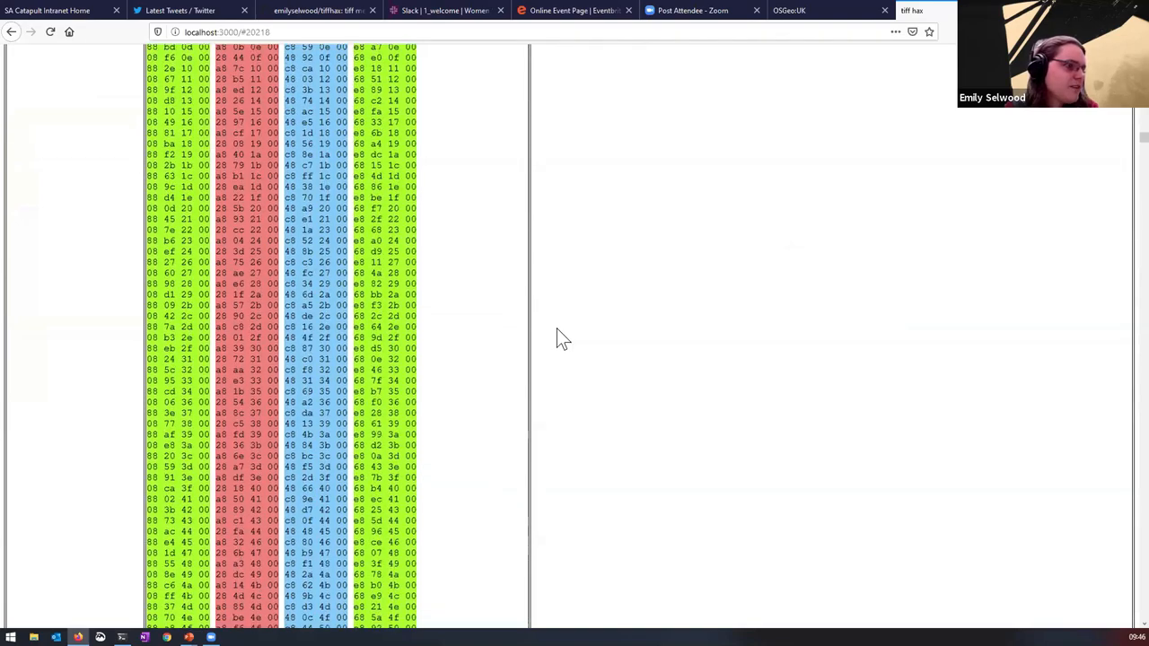
pyautogui.scroll(-3)
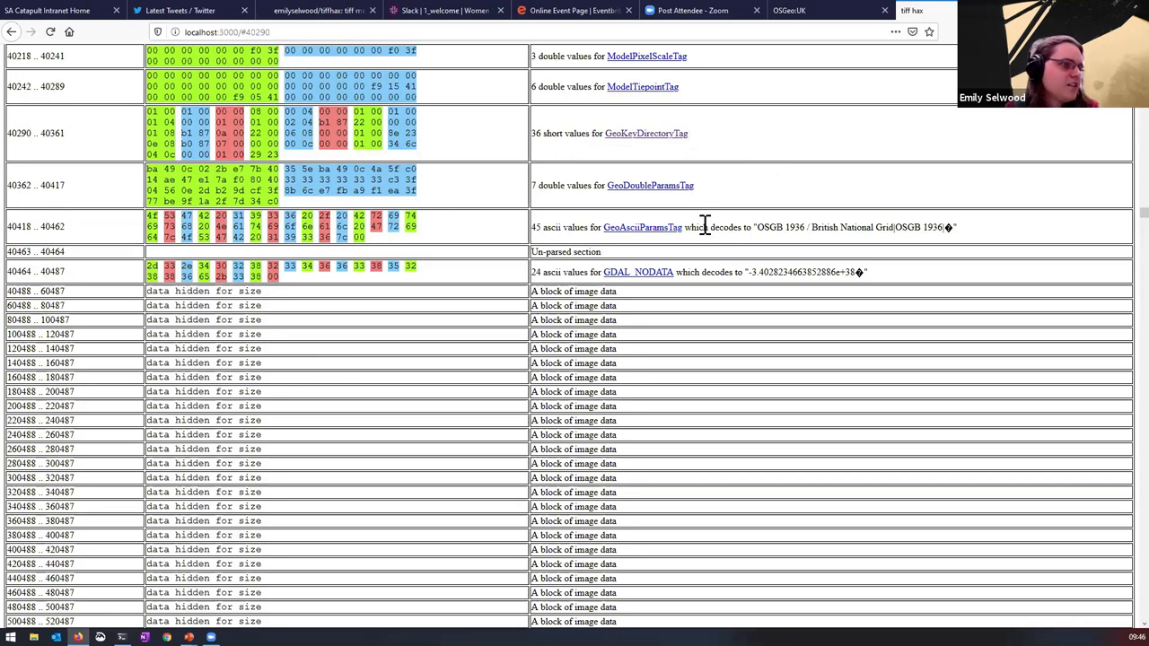
pyautogui.moveTo(591, 226); pyautogui.dragTo(757, 226)
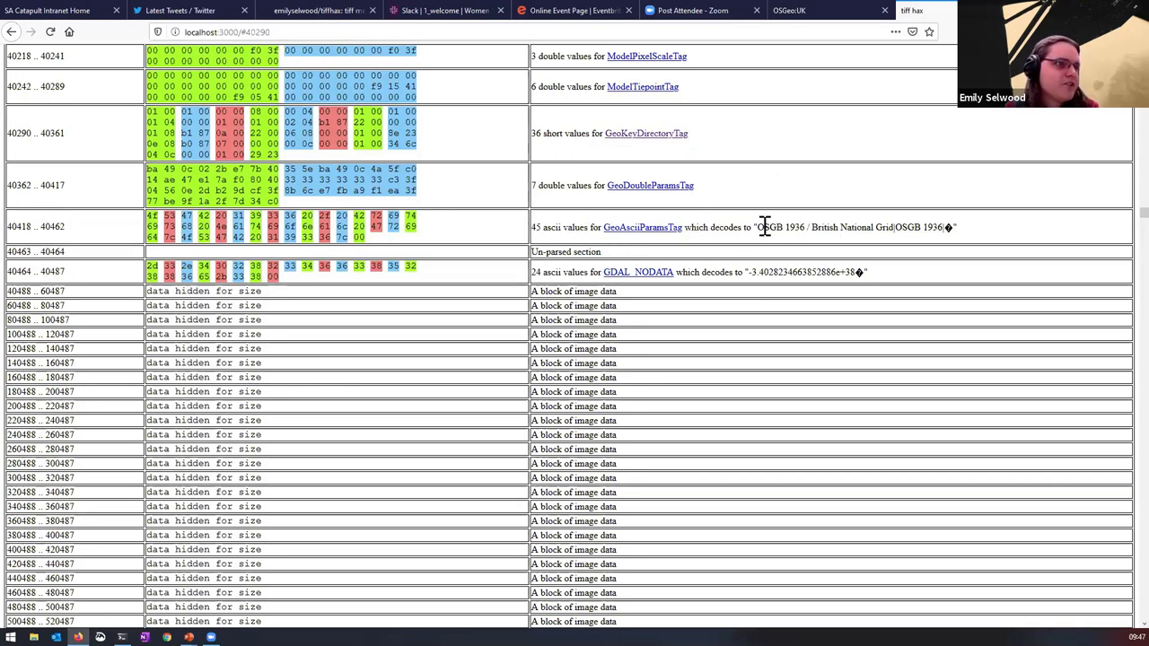
pyautogui.moveTo(758, 226); pyautogui.dragTo(951, 226)
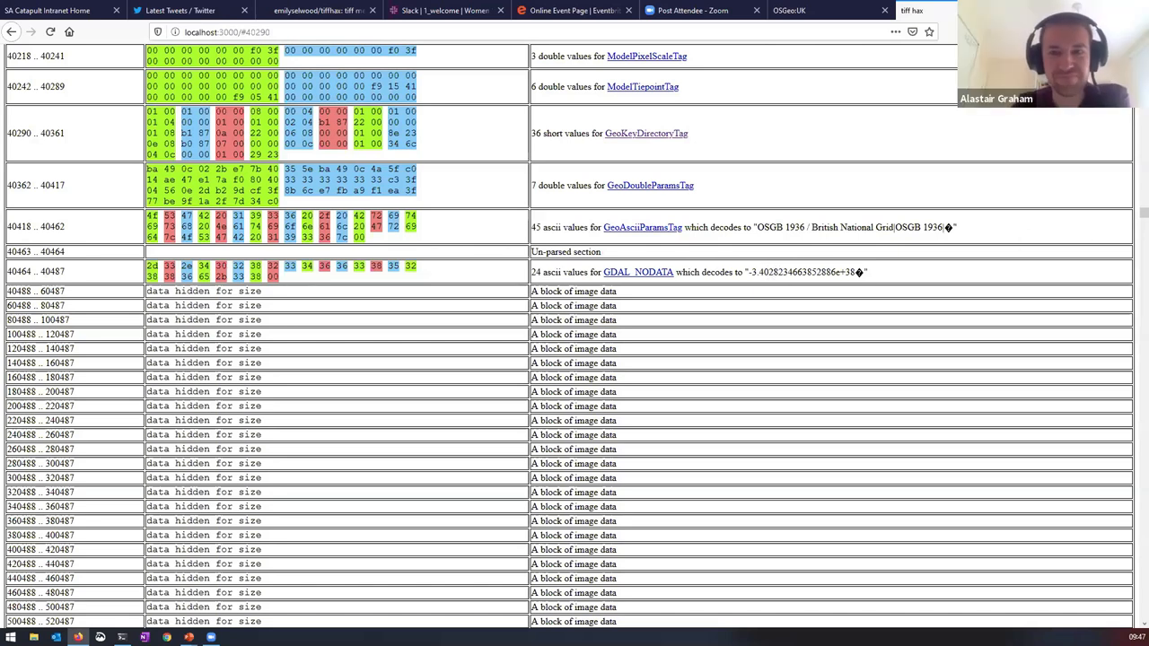
pyautogui.moveTo(400, 517)
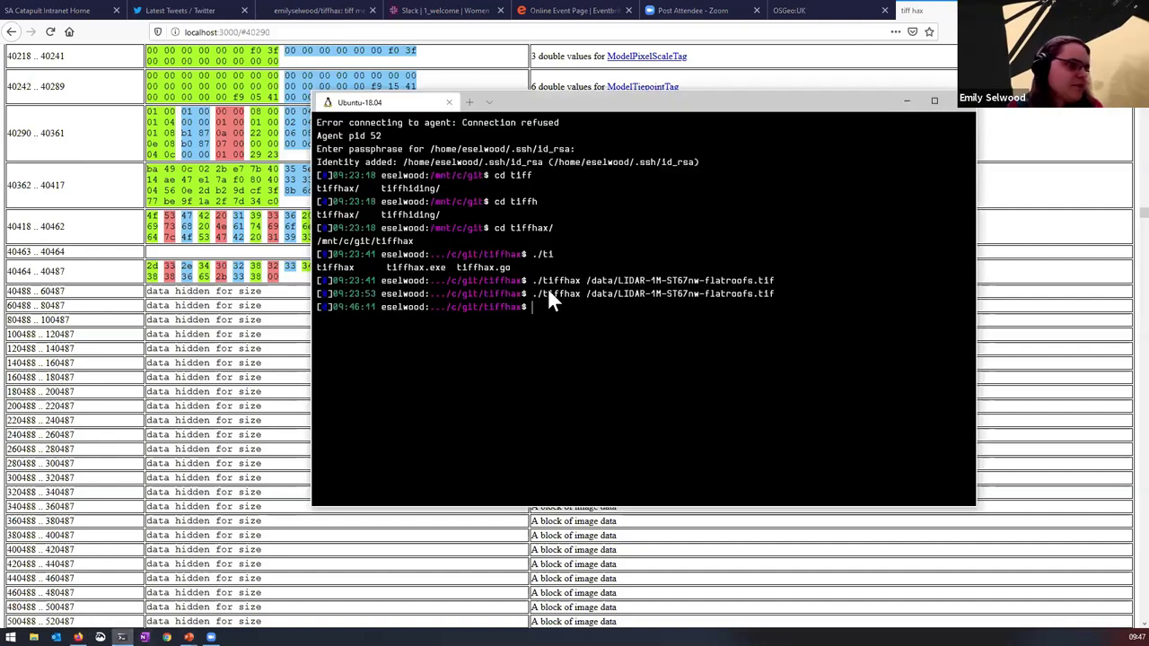
pyautogui.moveTo(537, 289)
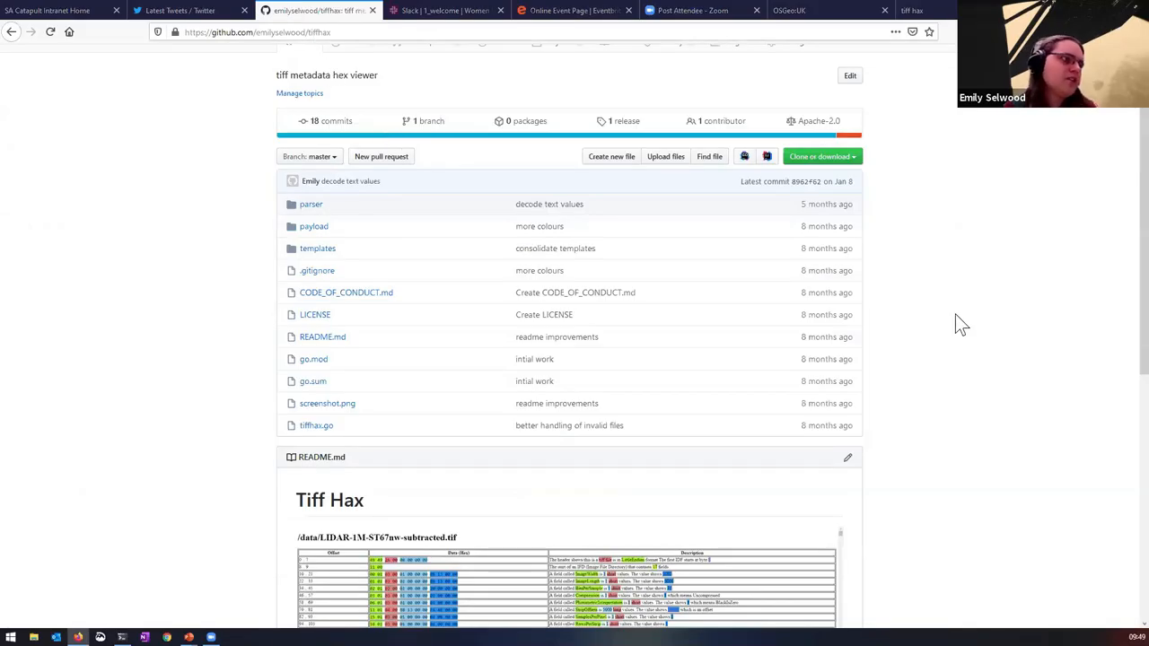
pyautogui.moveTo(158, 332)
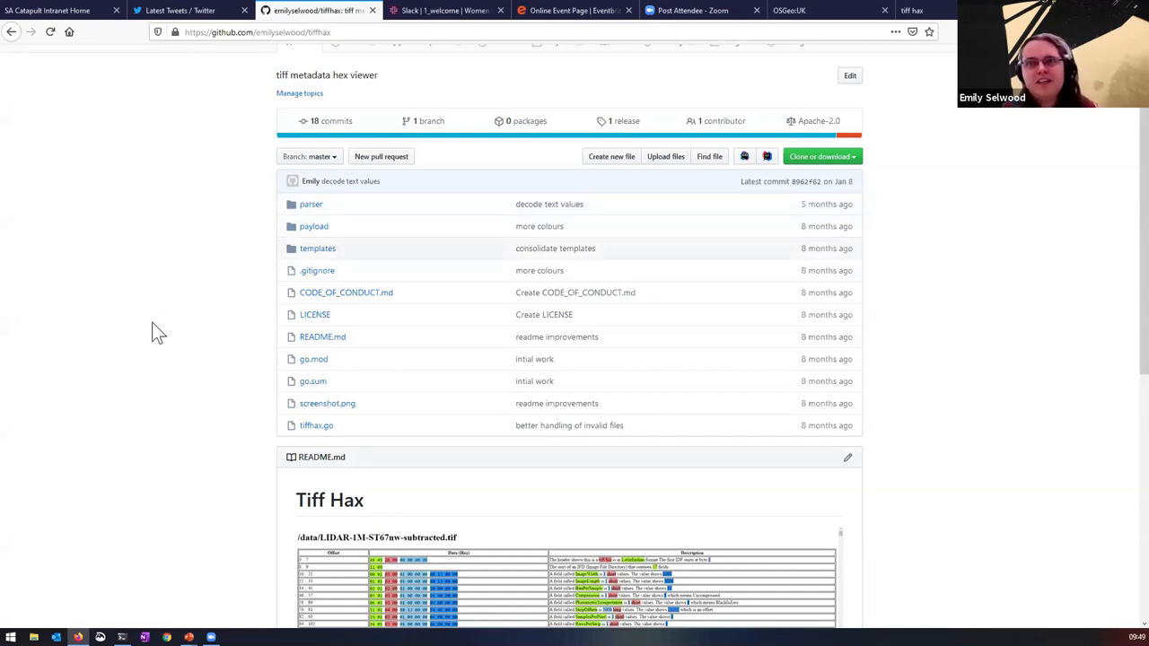
pyautogui.moveTo(165, 338)
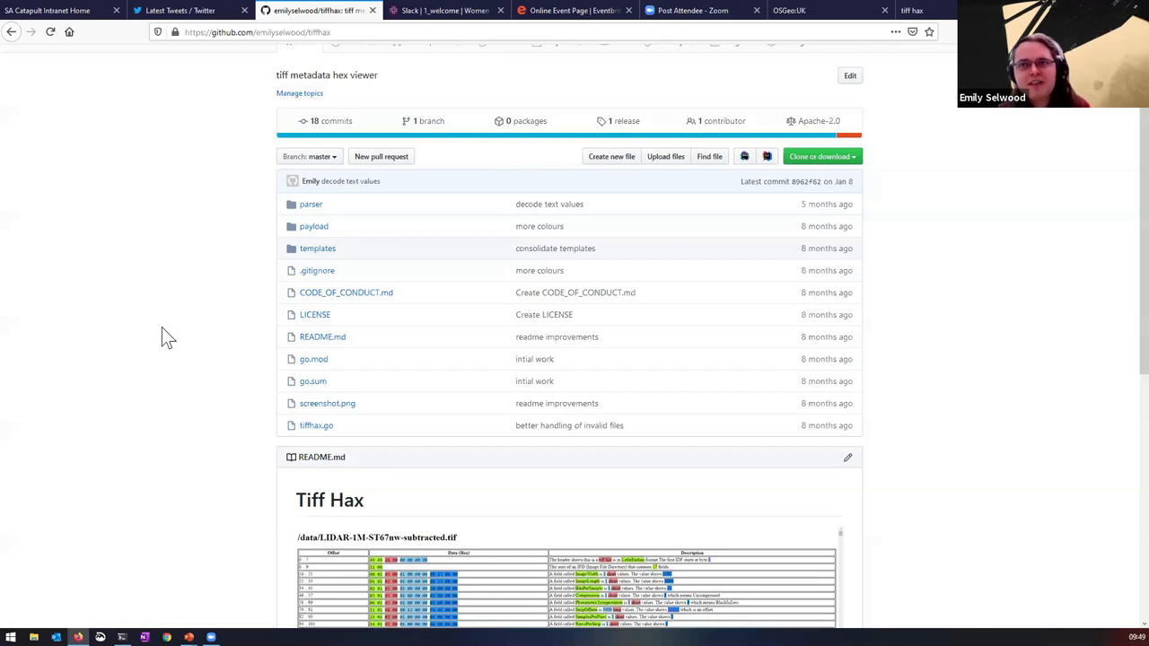
pyautogui.moveTo(140, 334)
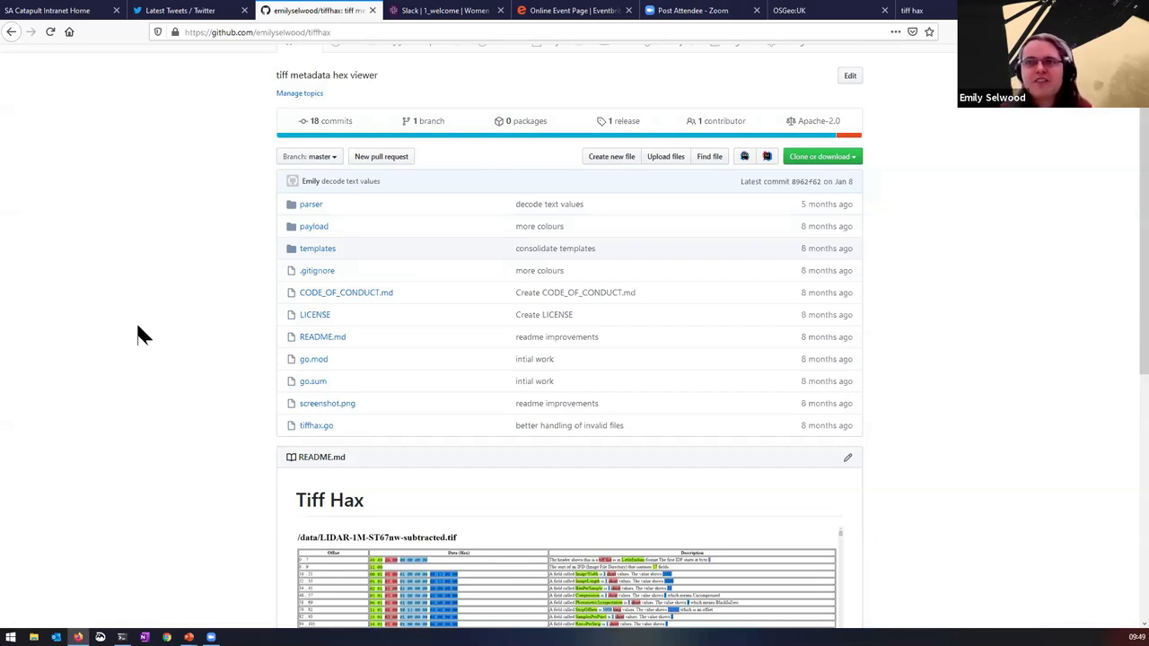
pyautogui.moveTo(196, 319)
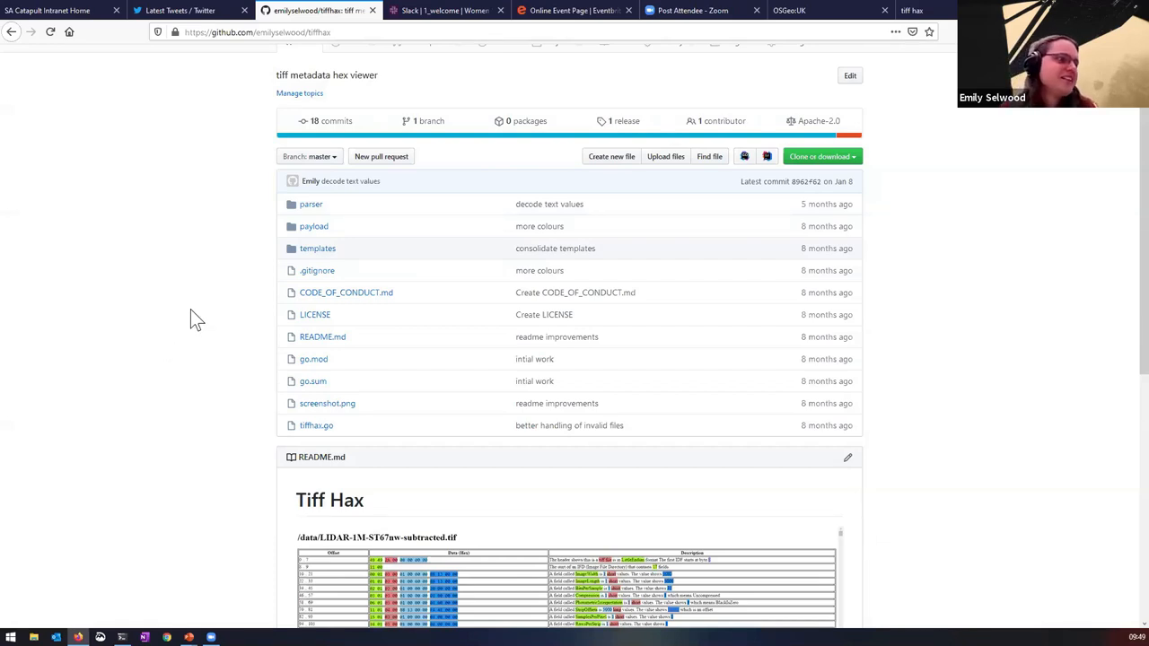
pyautogui.moveTo(201, 323)
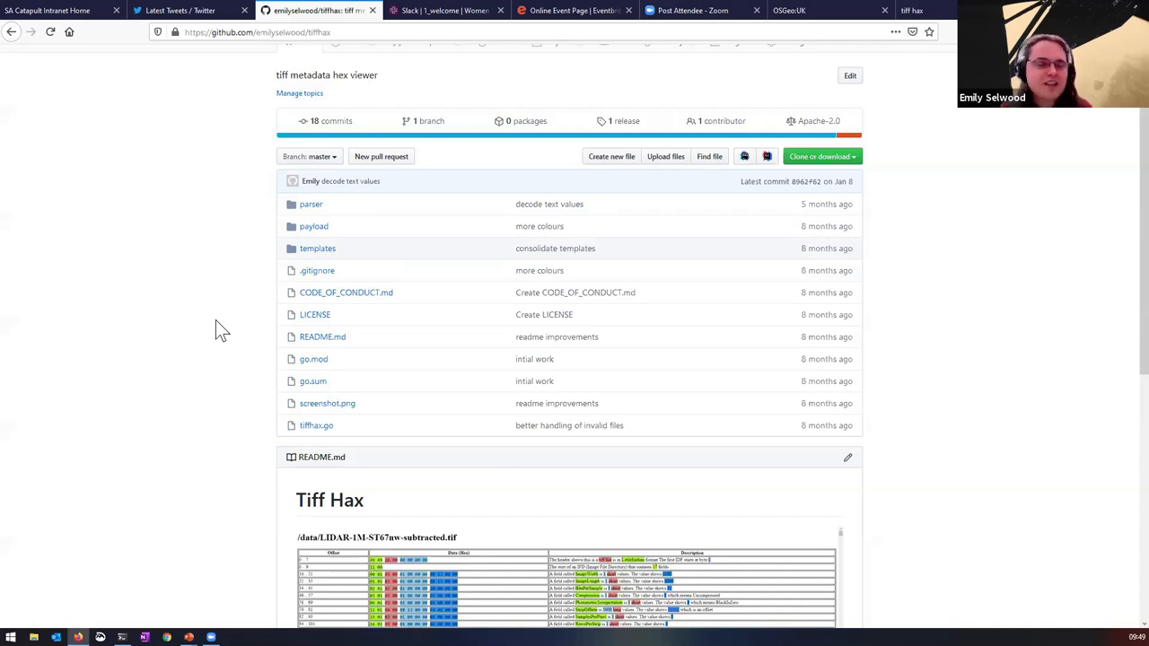
pyautogui.moveTo(194, 283)
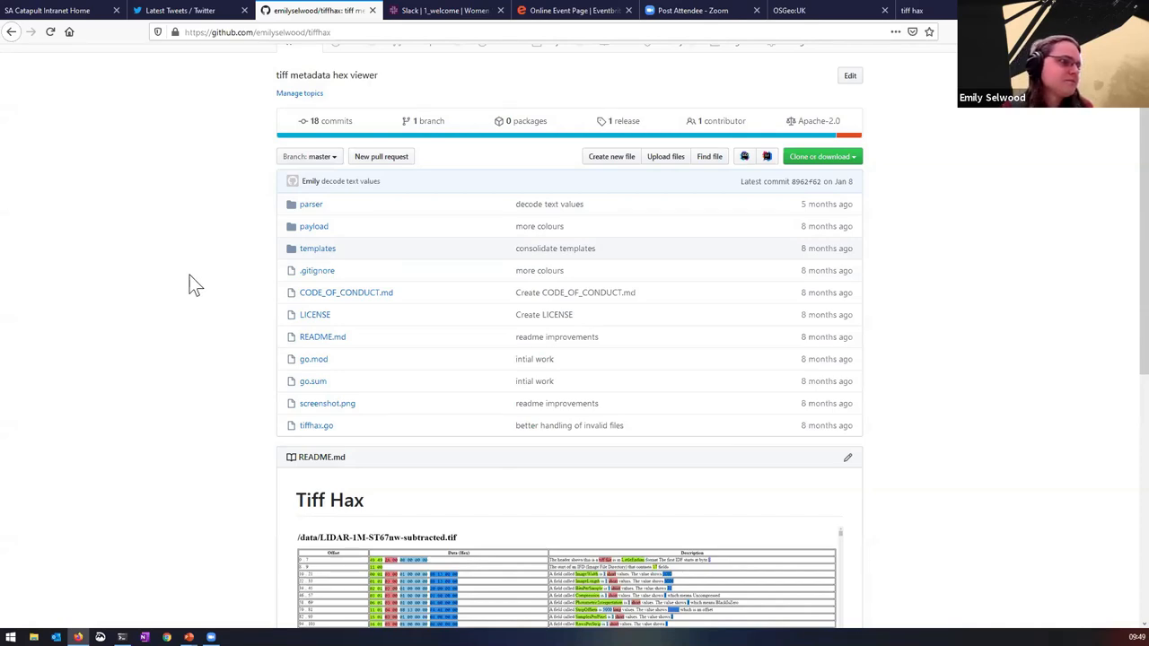
pyautogui.moveTo(190, 495)
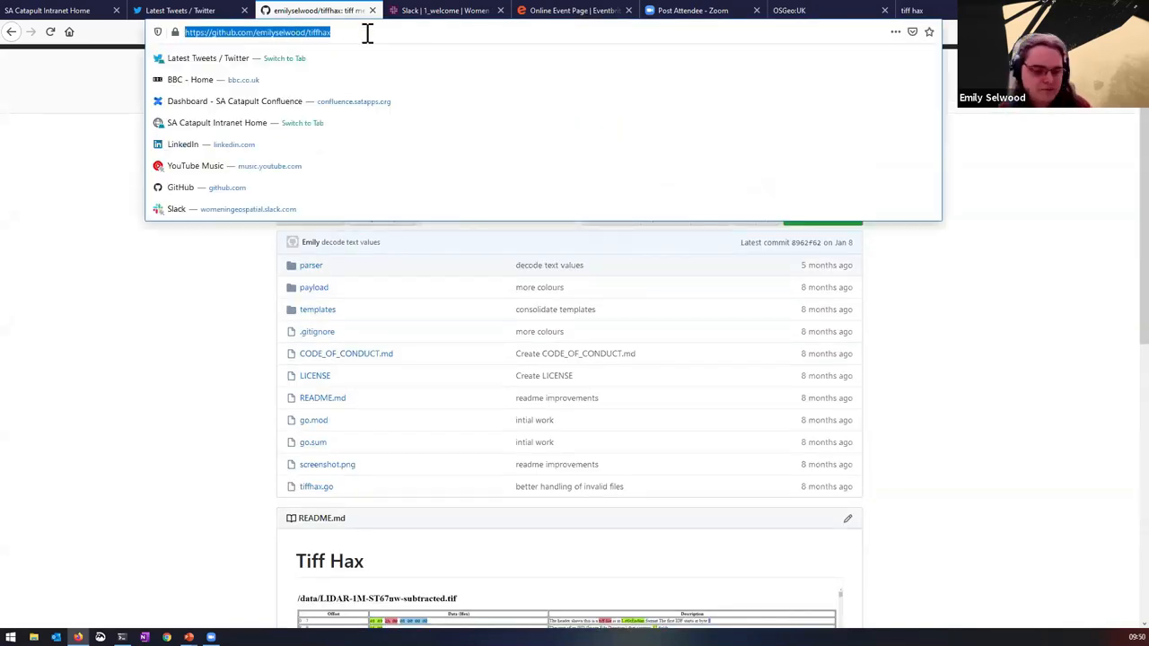
# - Enter text in the address bar over the github.com/emilyselwood/tiffhax repository URL
pyautogui.write('mtFOSSbwy')
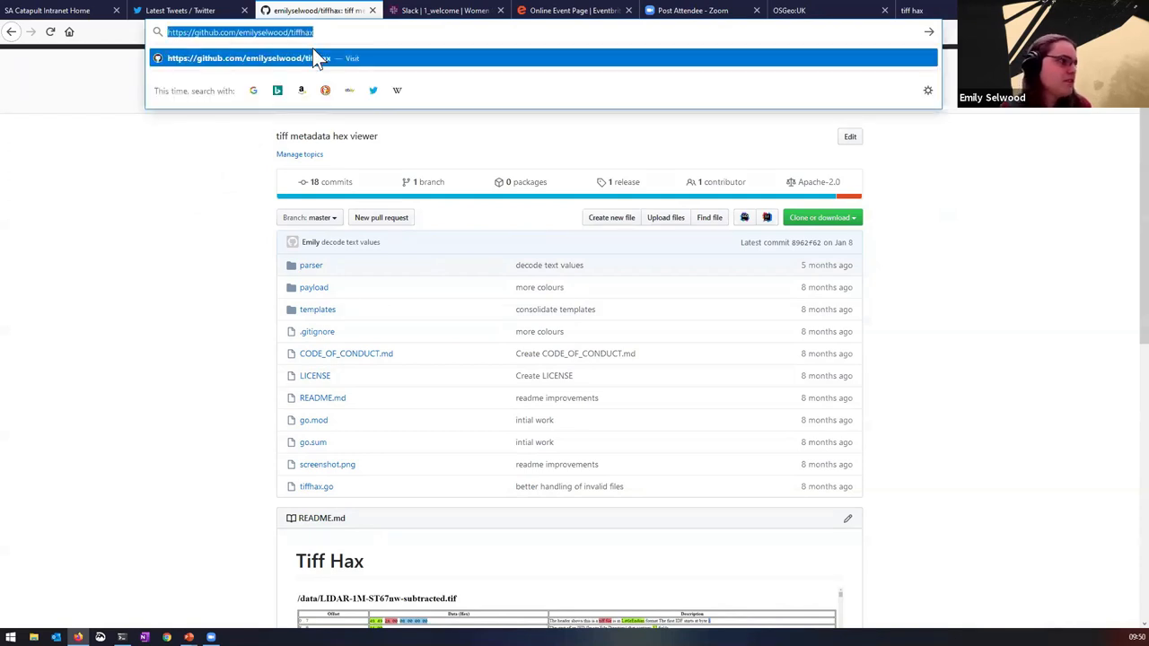
pyautogui.moveTo(456, 185)
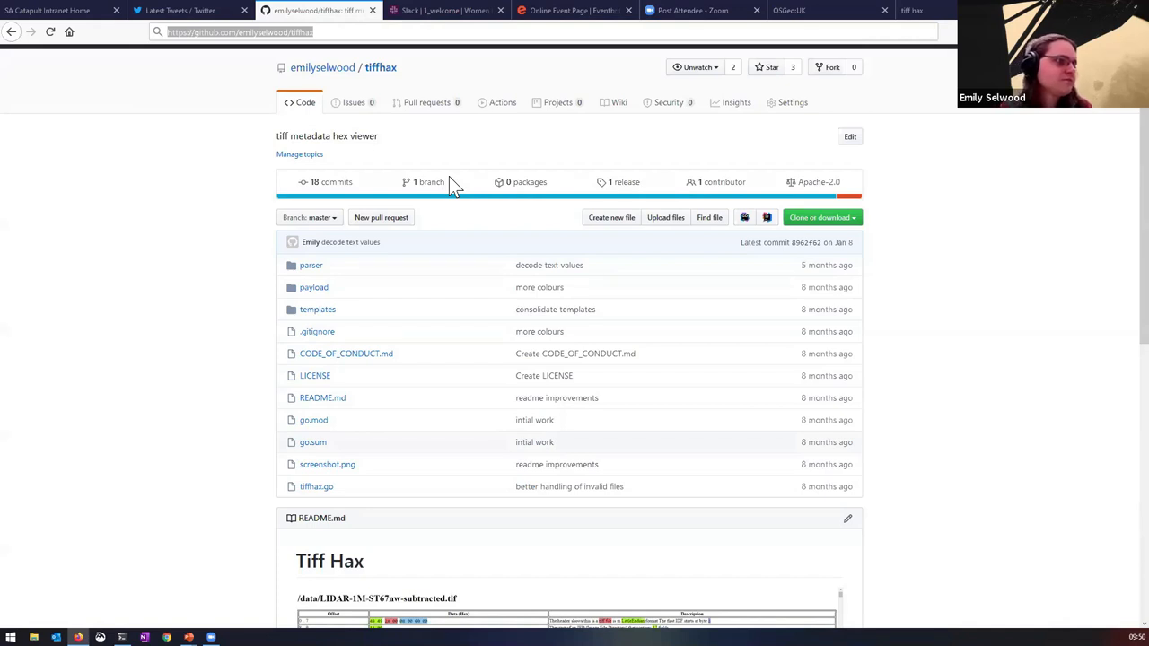
pyautogui.moveTo(1059, 442)
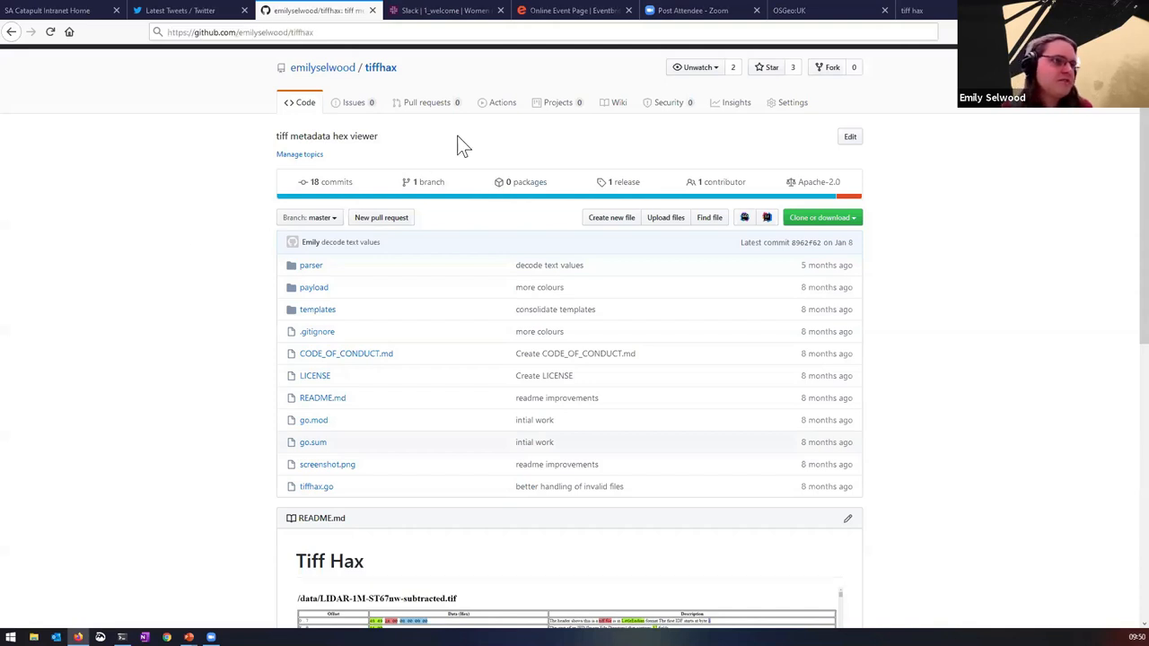
pyautogui.moveTo(625, 190)
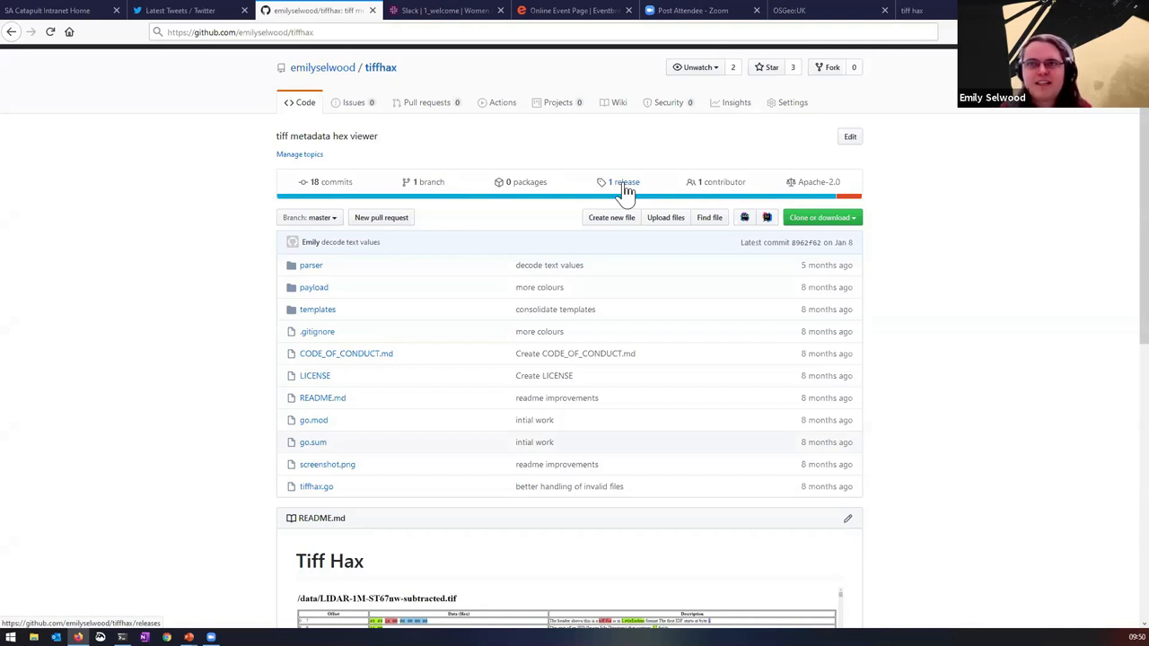
pyautogui.moveTo(656, 201)
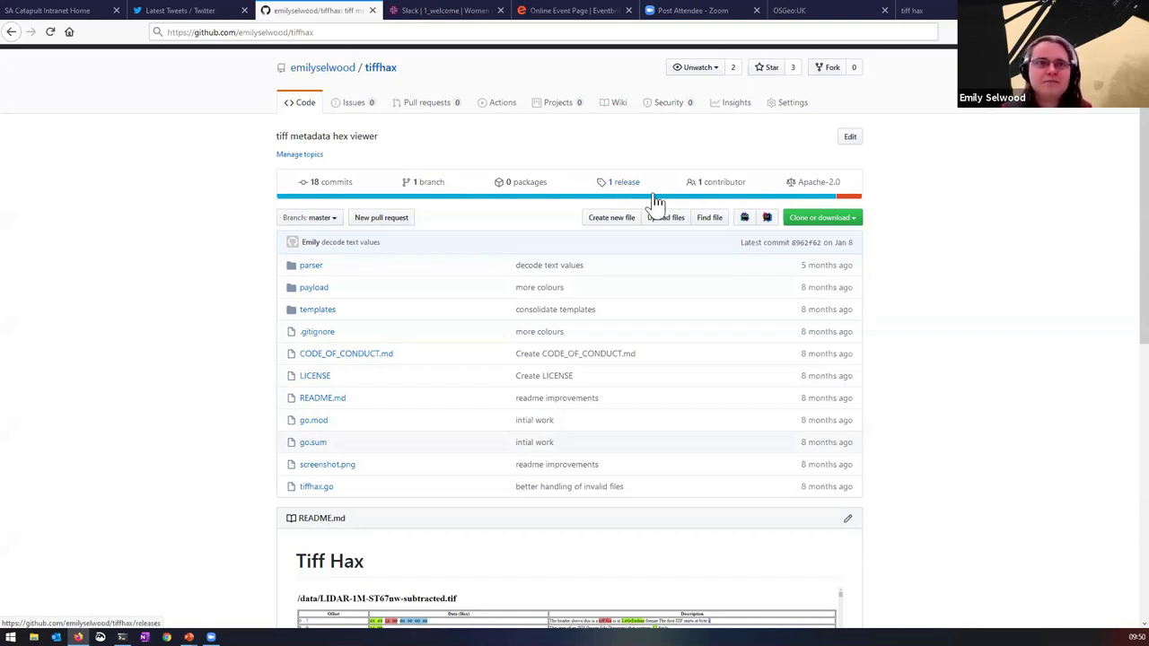
pyautogui.moveTo(1059, 133)
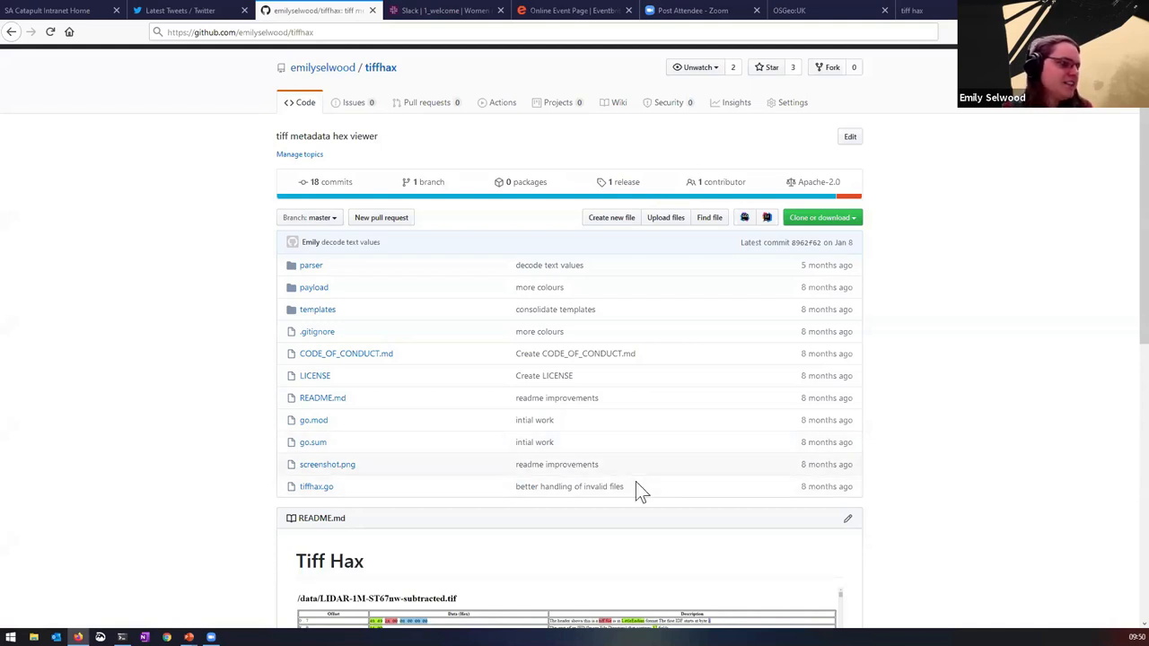
pyautogui.moveTo(204, 463)
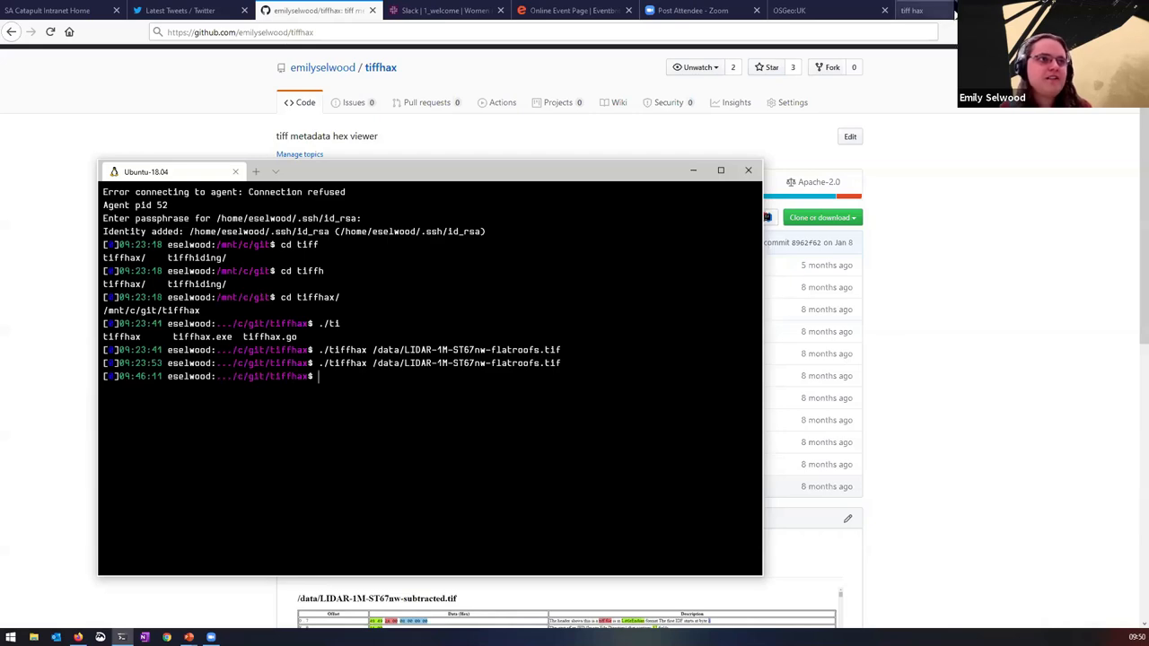
# - Switch to the tiff hax browser tab showing the localhost hex view of the LiDAR TIFF
pyautogui.click(917, 11)
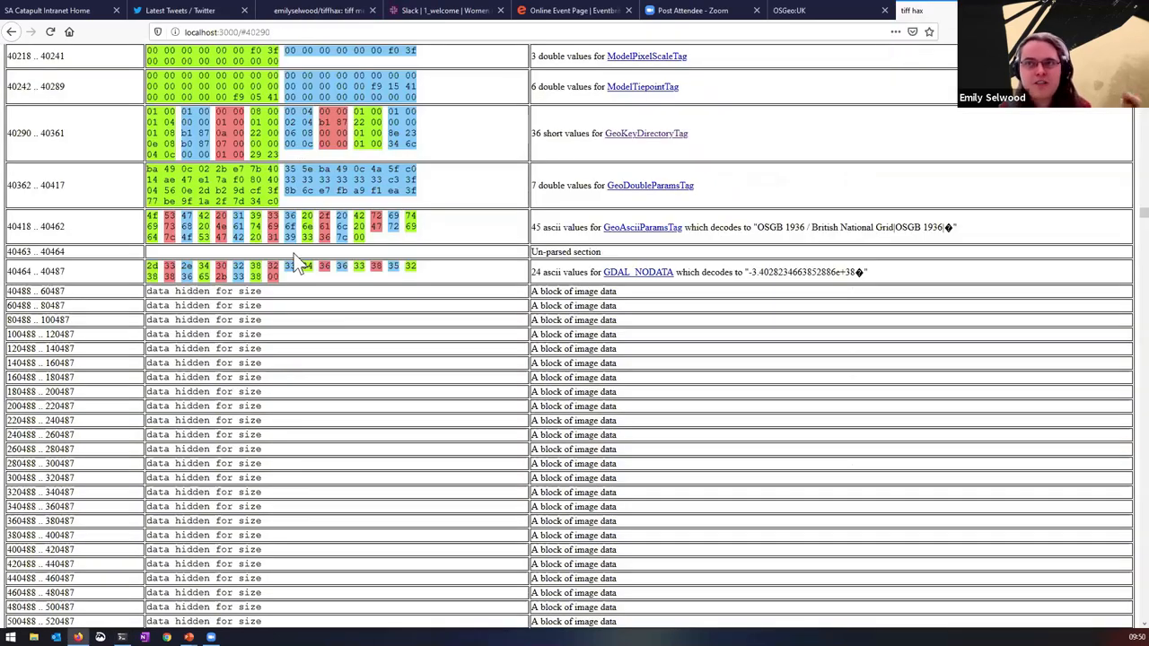